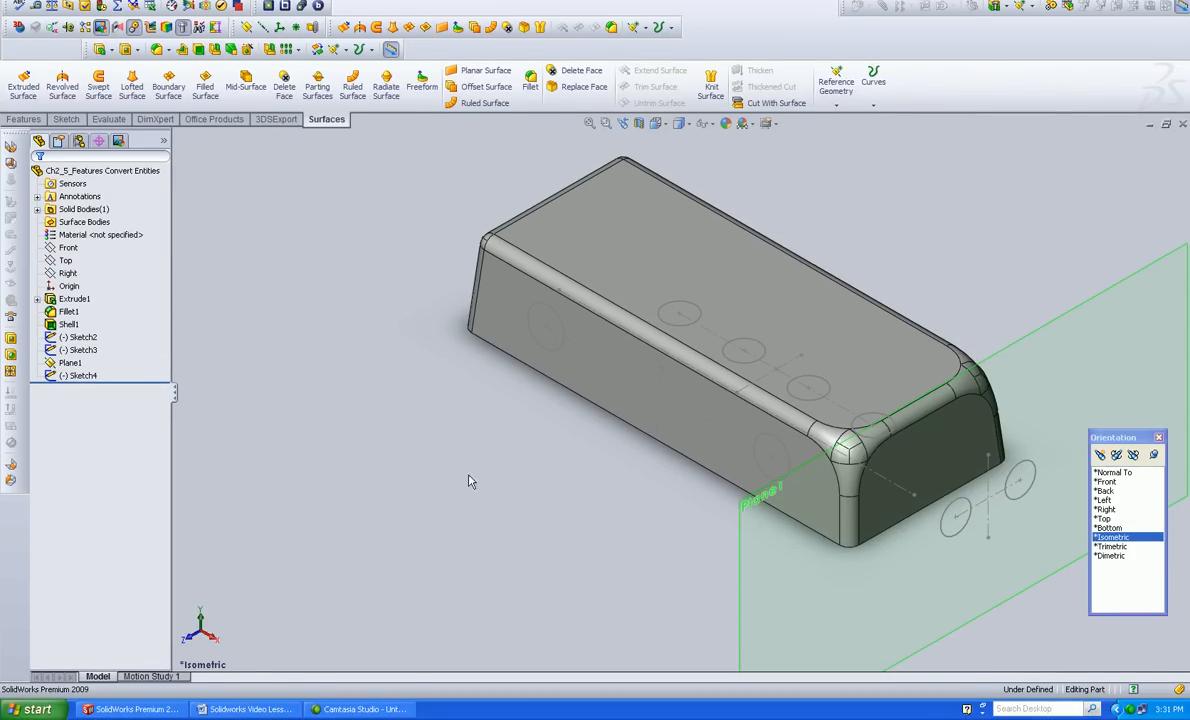
Hide the solid box body, inspect the end-face circle sketch Sketch4, and return to isometric.
{"action": "left_click", "coordinate": [74, 326]}
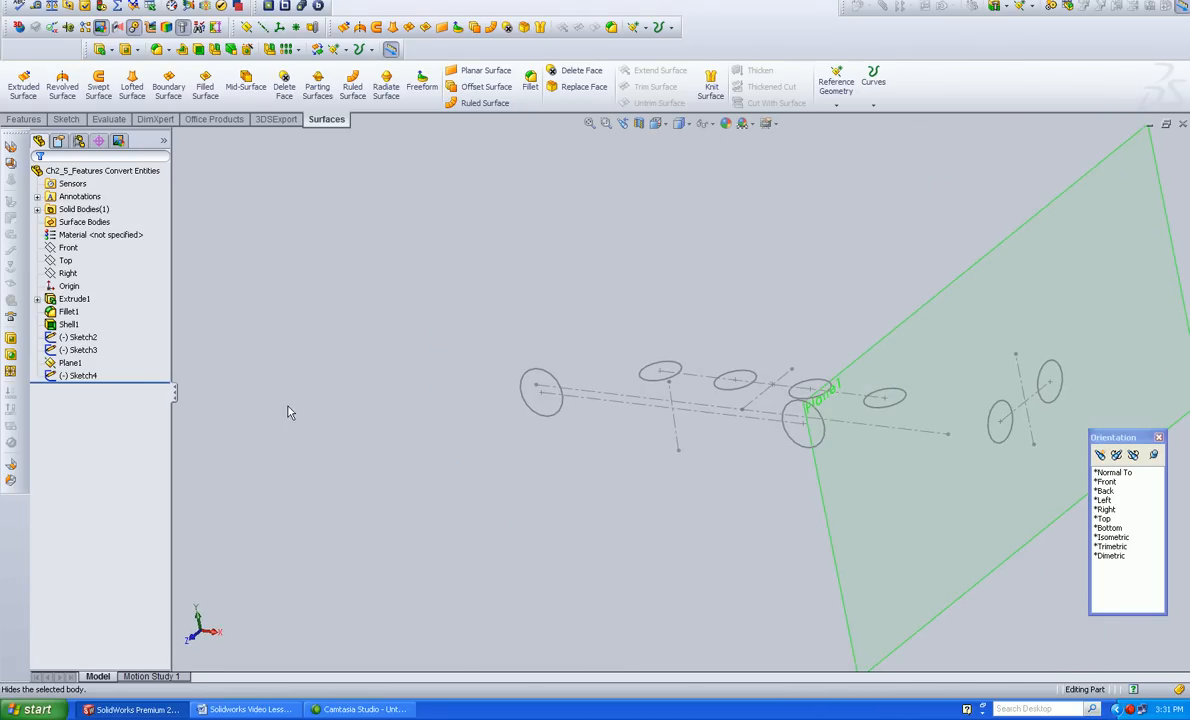
{"action": "left_click", "coordinate": [82, 363]}
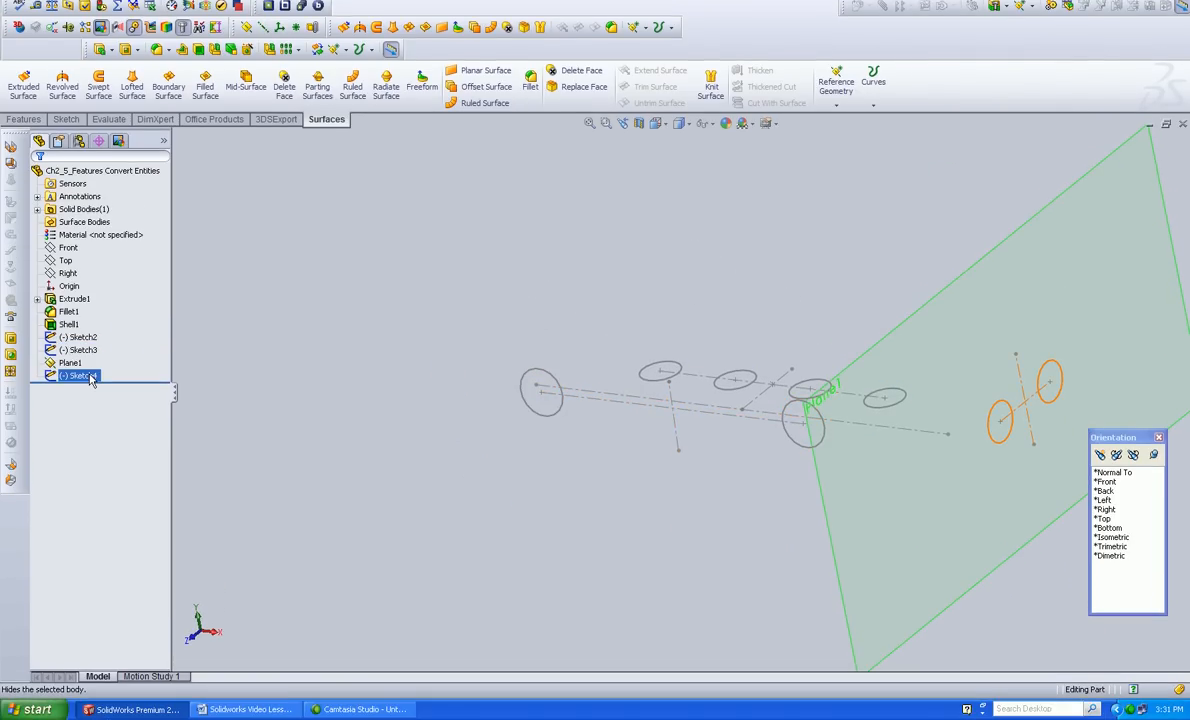
{"action": "left_click", "coordinate": [80, 375]}
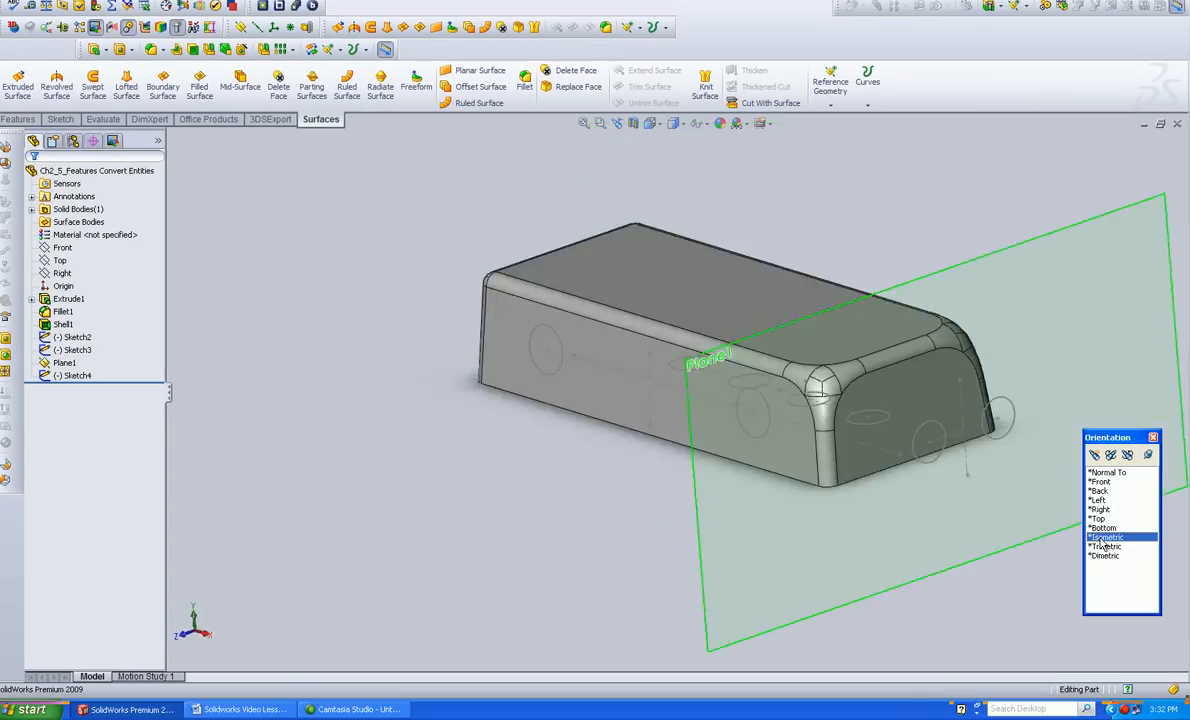
{"action": "left_click", "coordinate": [1108, 537]}
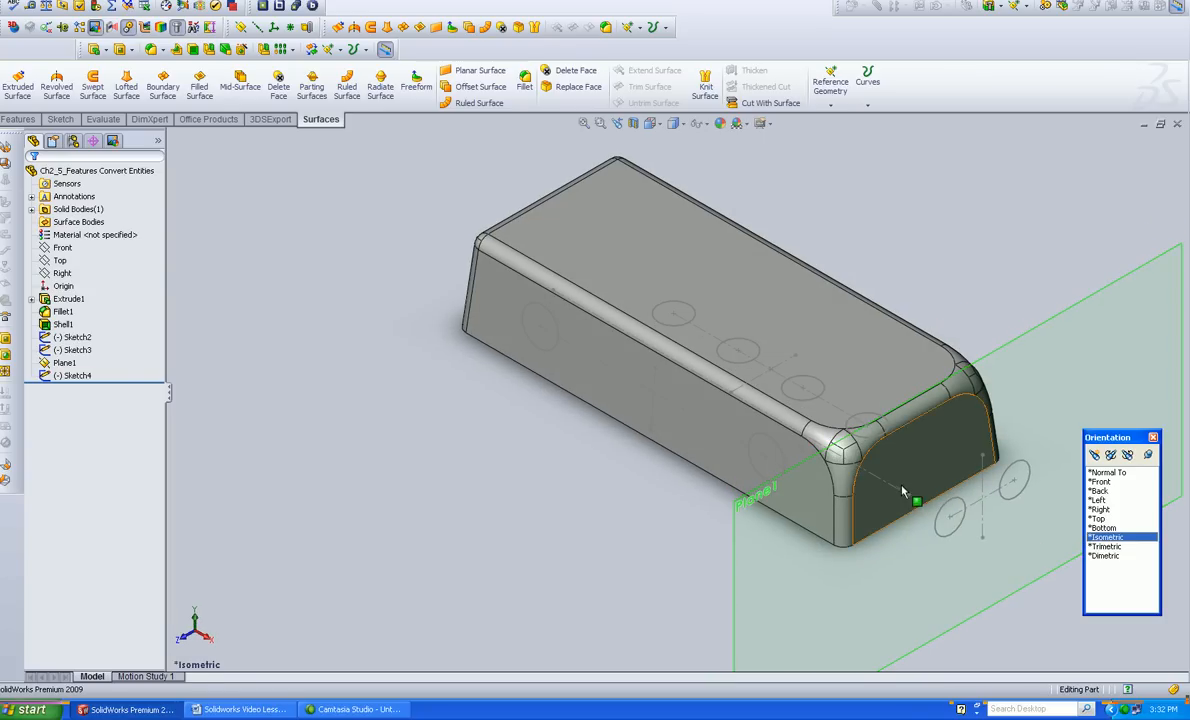
Sketch on the top face viewed Normal To, converting Sketch3's four circles.
{"action": "left_click", "coordinate": [370, 413]}
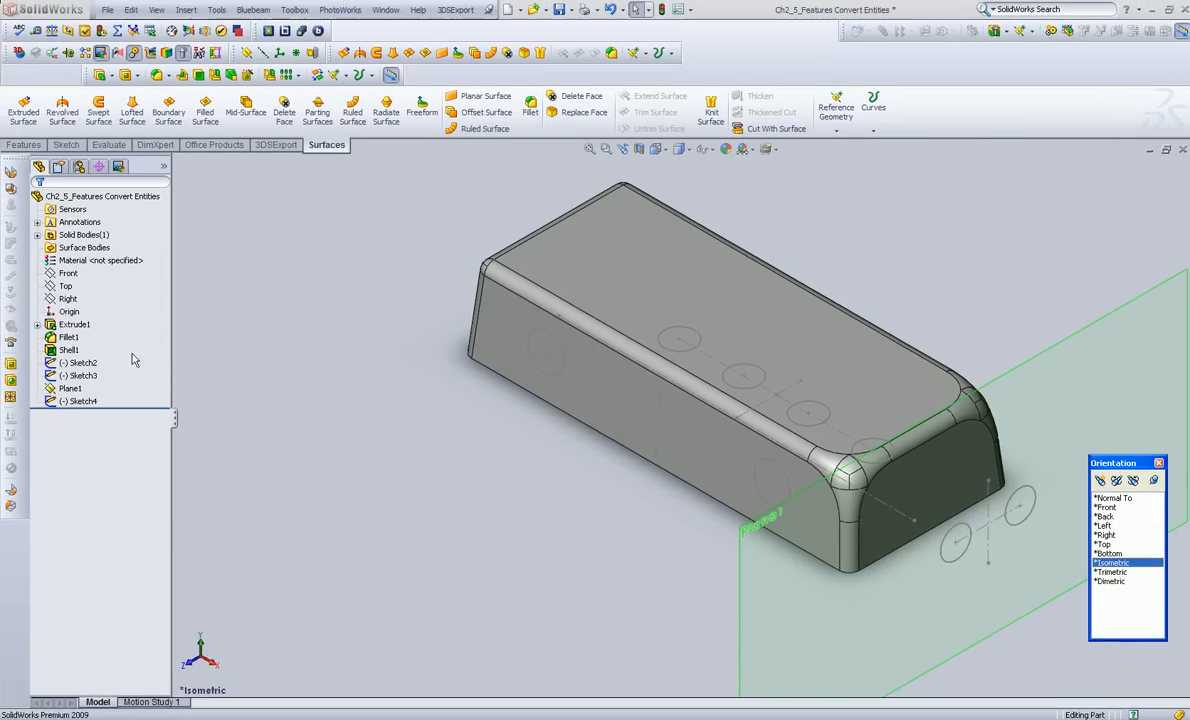
{"action": "left_click", "coordinate": [80, 363]}
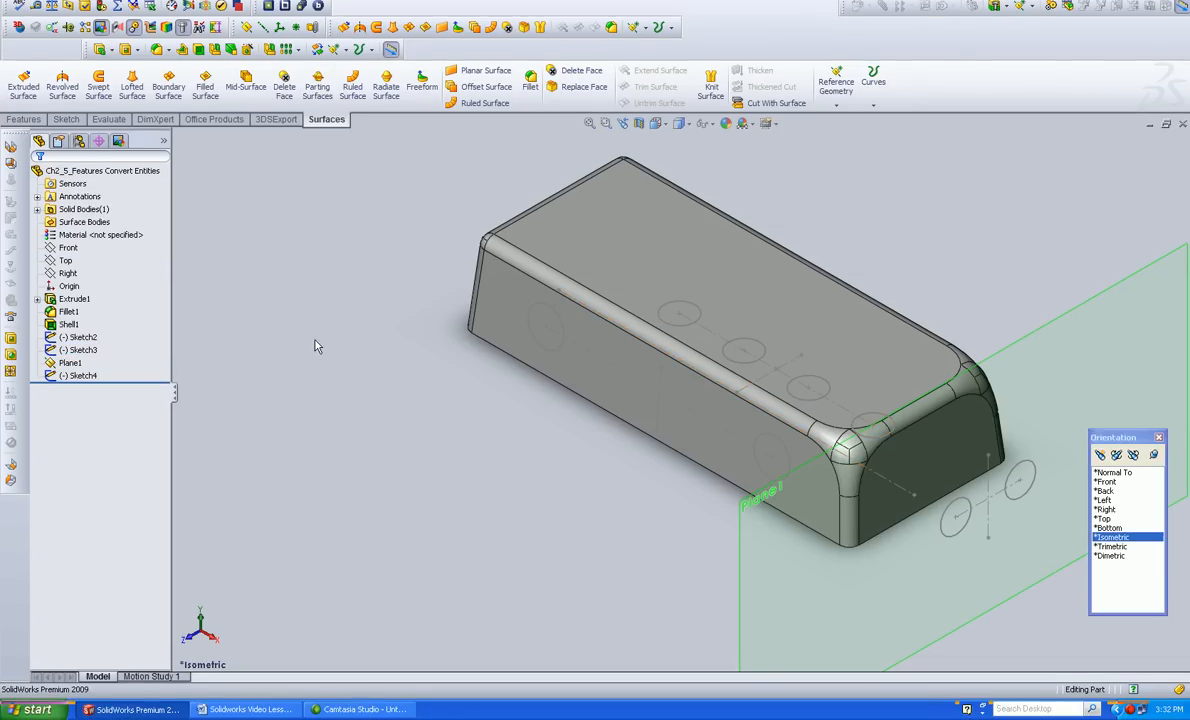
{"action": "left_click", "coordinate": [74, 298]}
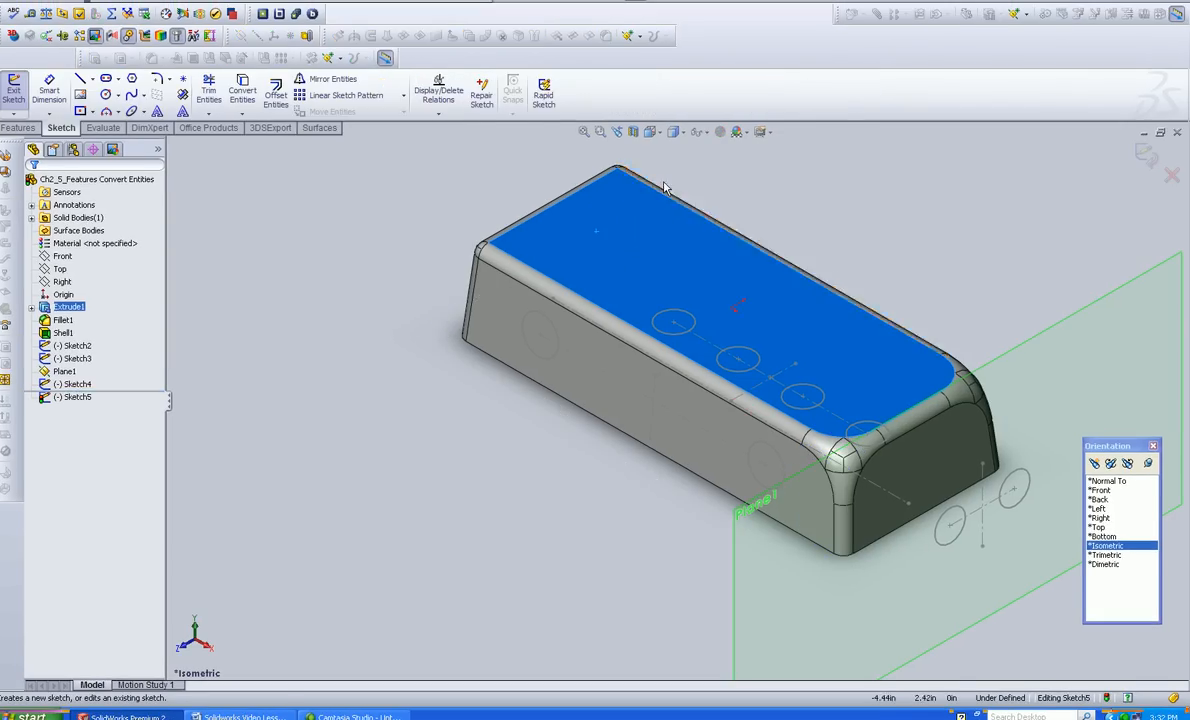
{"action": "left_click", "coordinate": [1107, 472]}
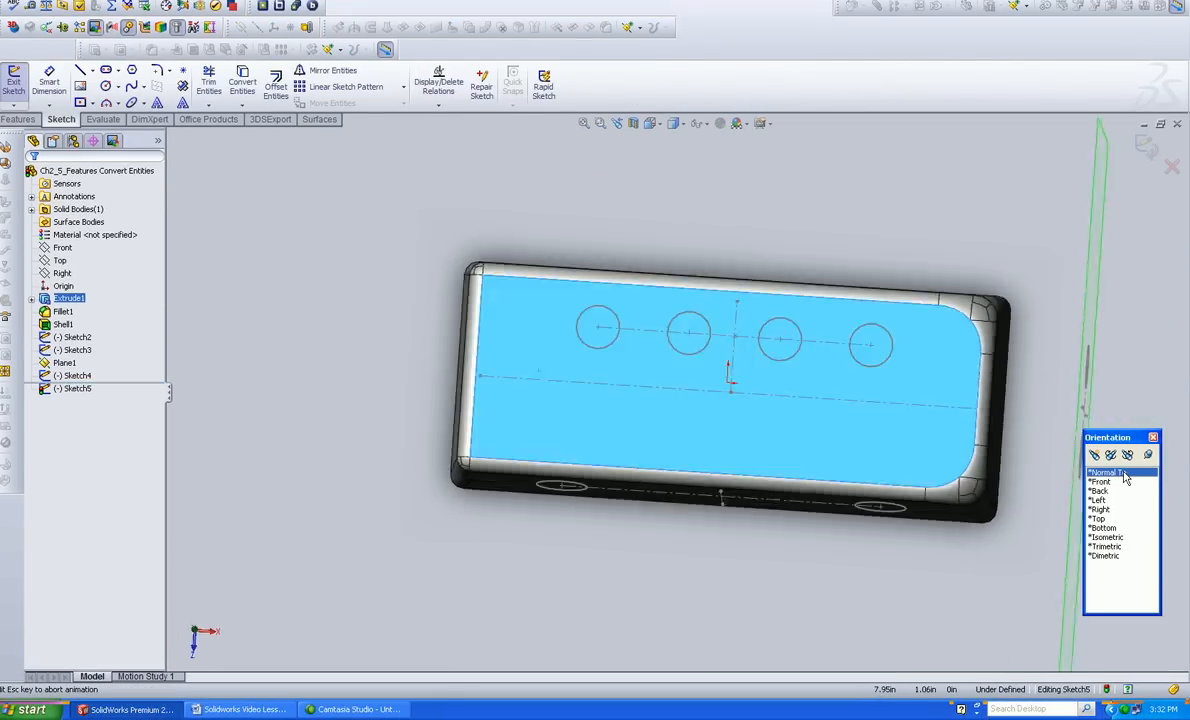
{"action": "left_click", "coordinate": [1113, 472]}
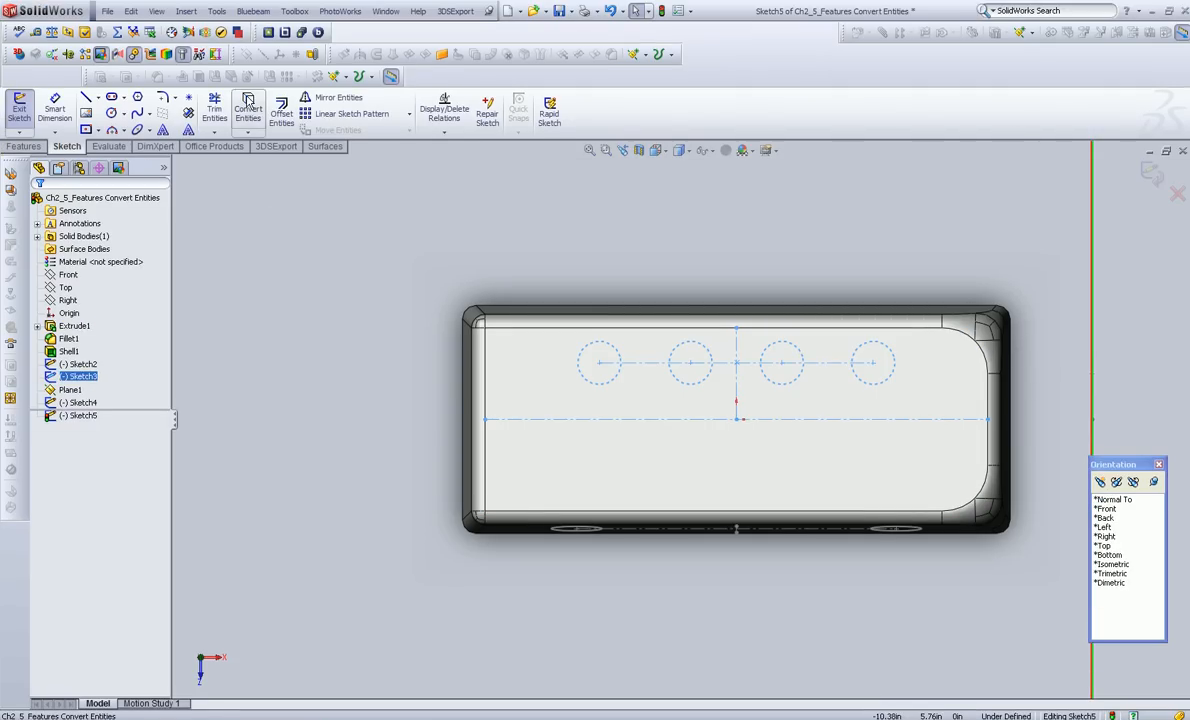
{"action": "left_click", "coordinate": [248, 108]}
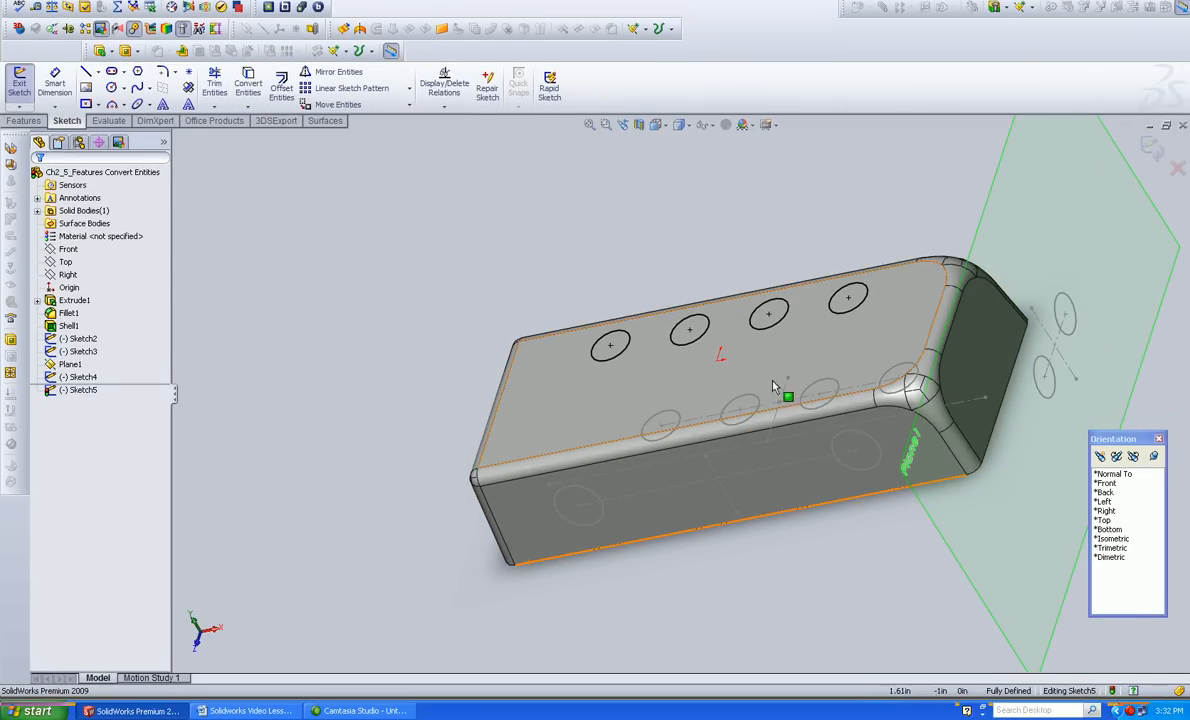
Select a converted hole circle to confirm it is fully defined, then return to isometric.
{"action": "left_click", "coordinate": [610, 345]}
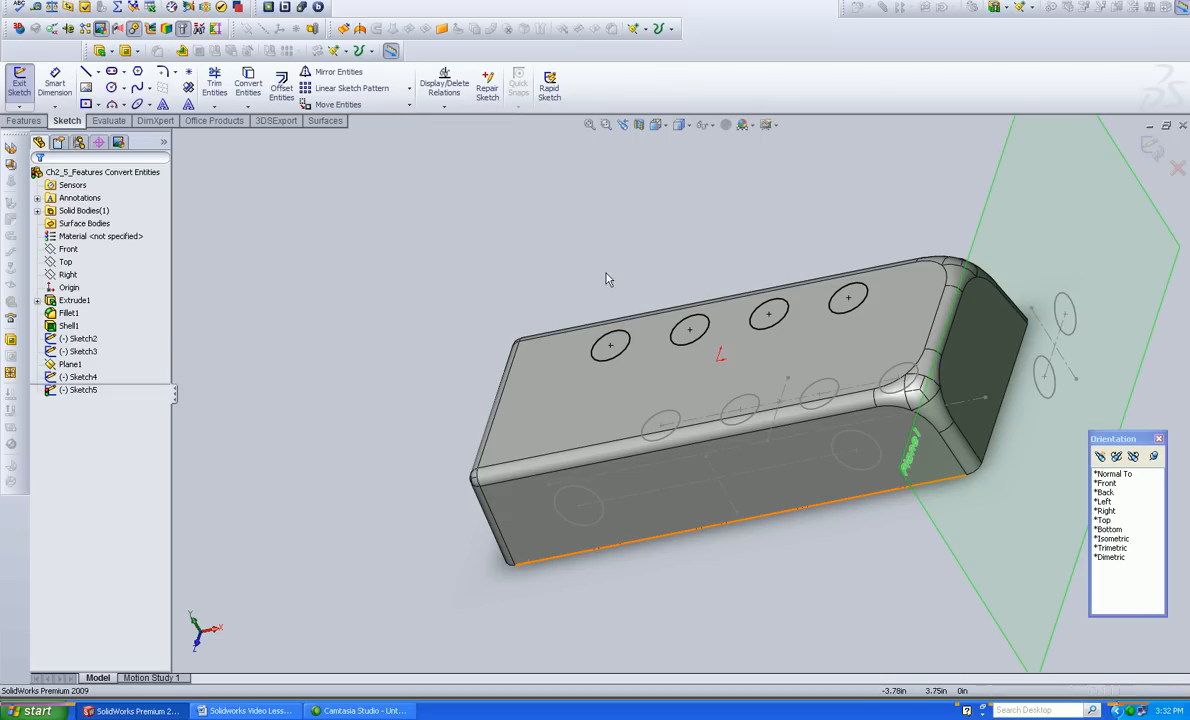
{"action": "left_click", "coordinate": [610, 345]}
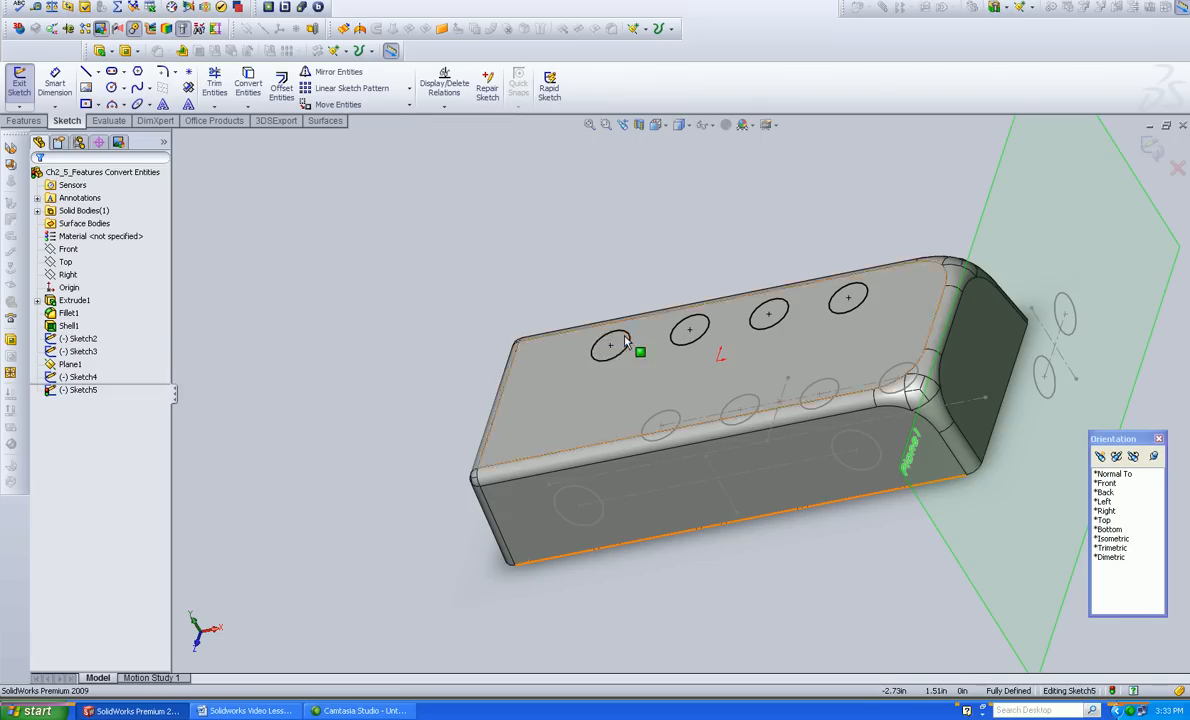
{"action": "left_click", "coordinate": [610, 362]}
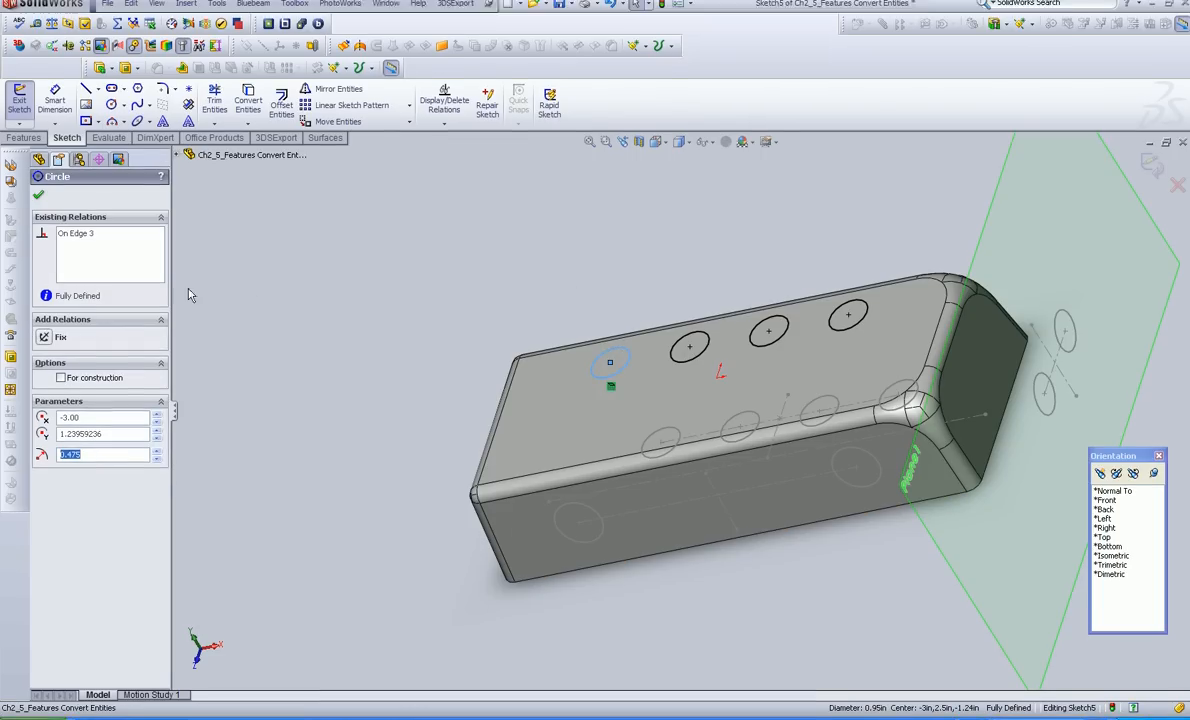
{"action": "mouse_move", "coordinate": [95, 242]}
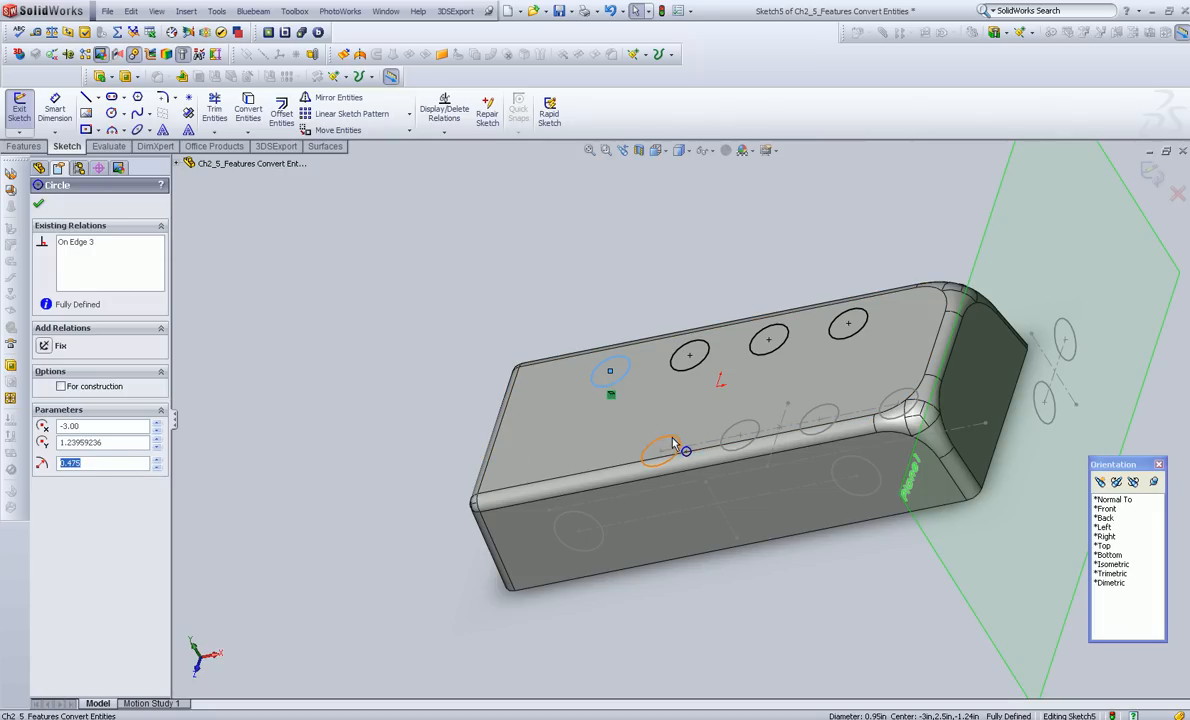
{"action": "mouse_move", "coordinate": [670, 442]}
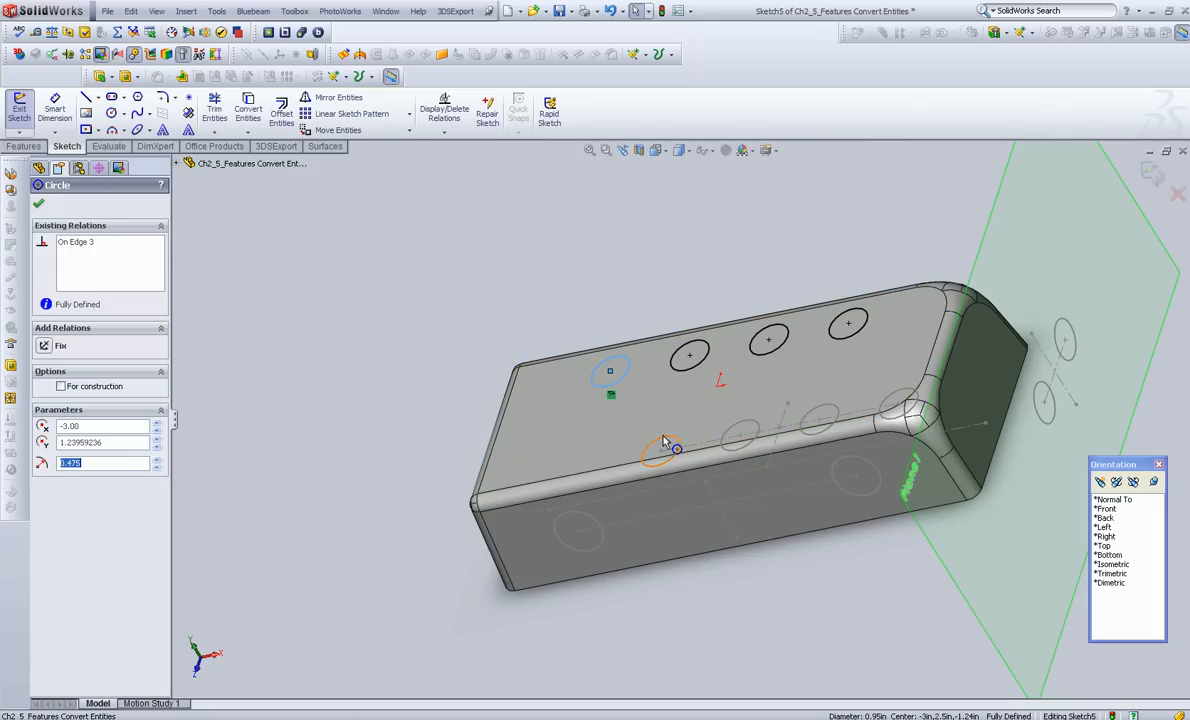
{"action": "mouse_move", "coordinate": [820, 418]}
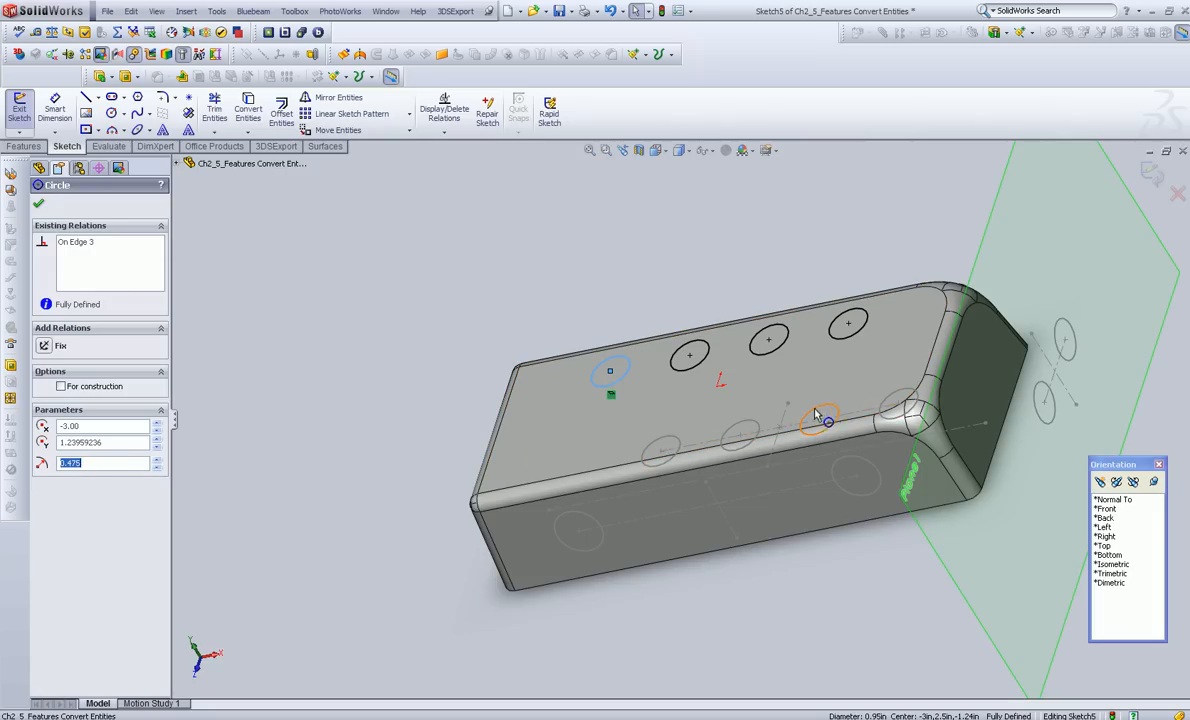
{"action": "mouse_move", "coordinate": [665, 450]}
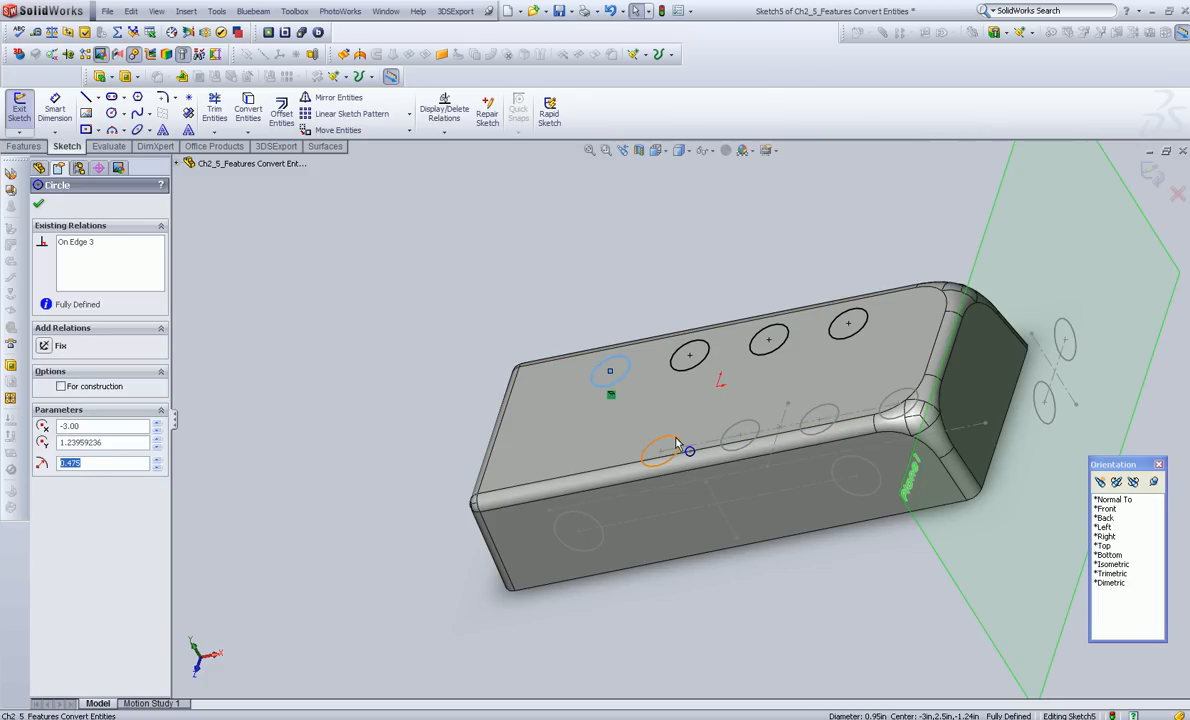
{"action": "mouse_move", "coordinate": [643, 387]}
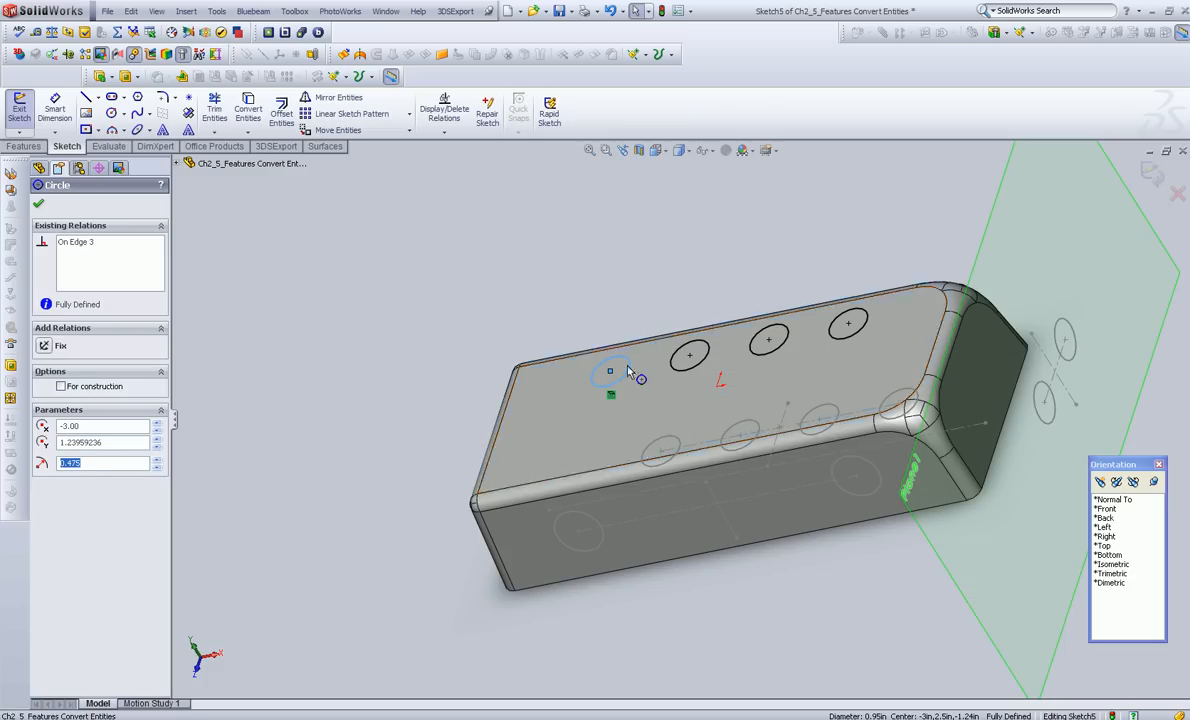
{"action": "mouse_move", "coordinate": [660, 372]}
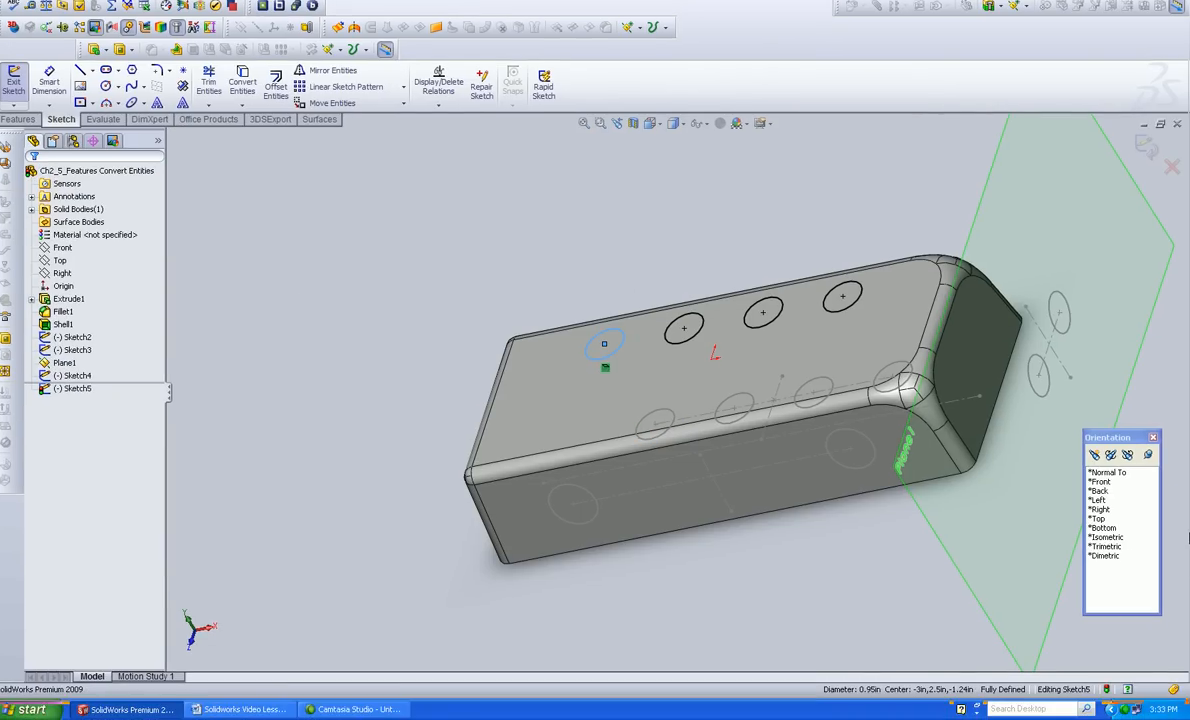
{"action": "left_click", "coordinate": [1107, 537]}
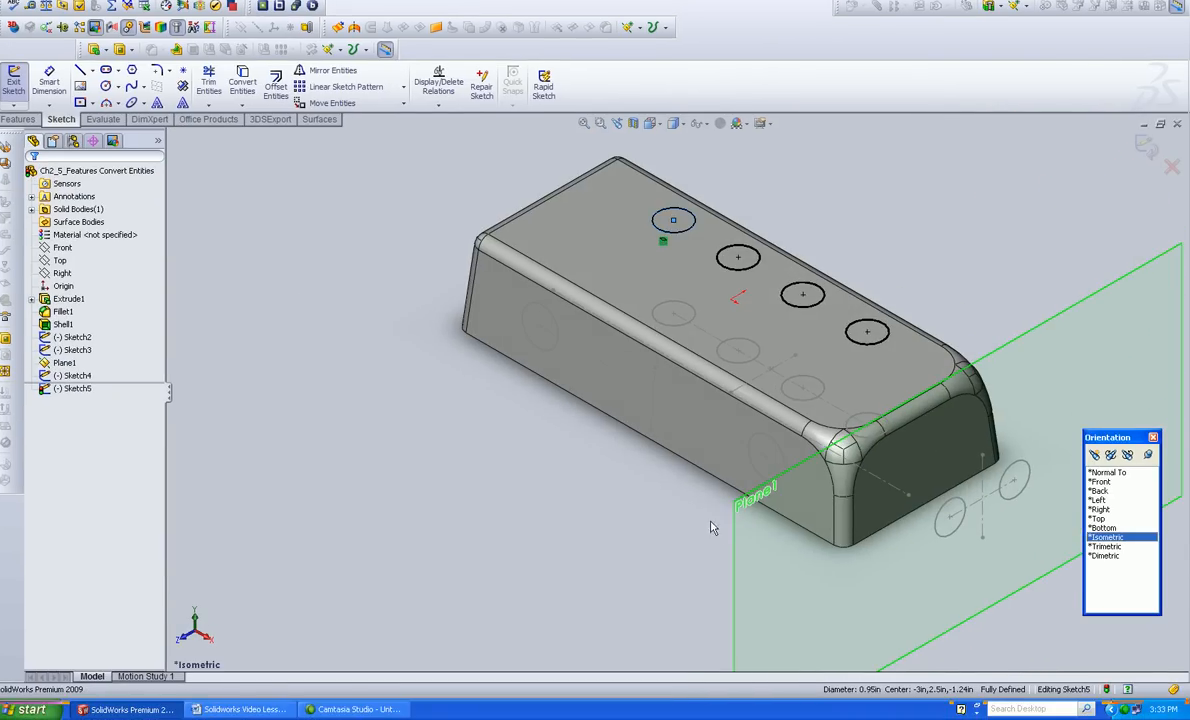
Extrude-cut the four top-face circles with End Condition Through All.
{"action": "left_click", "coordinate": [680, 312]}
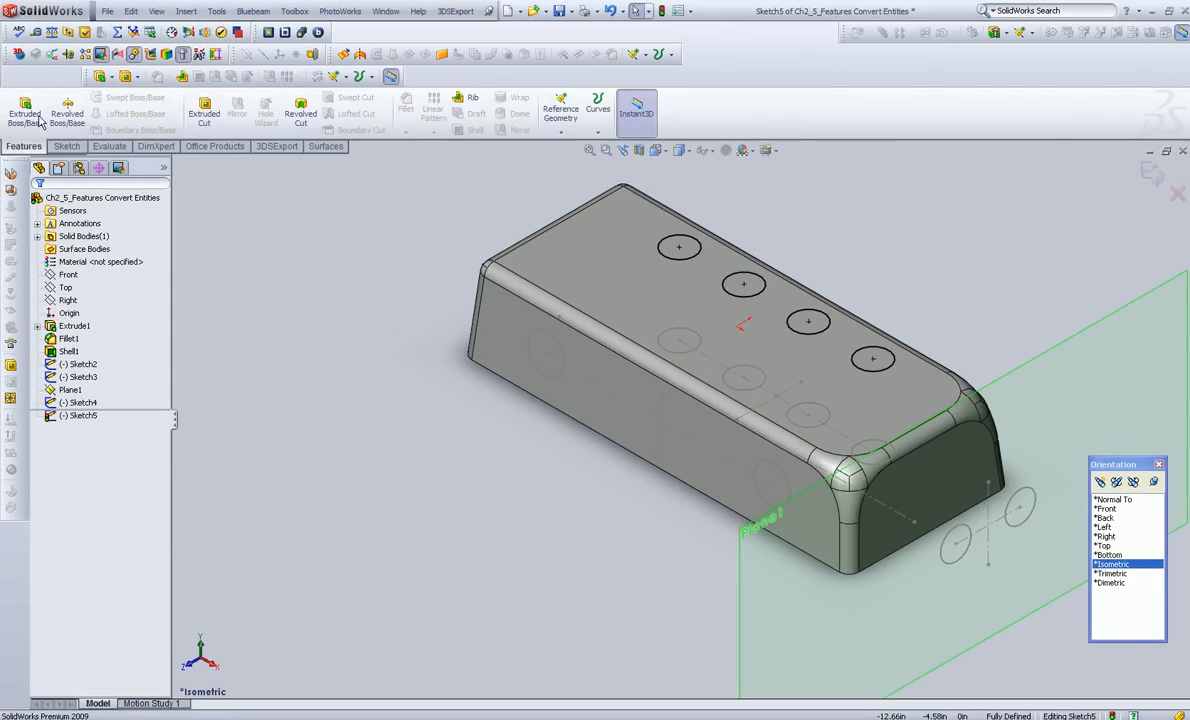
{"action": "left_click", "coordinate": [24, 110]}
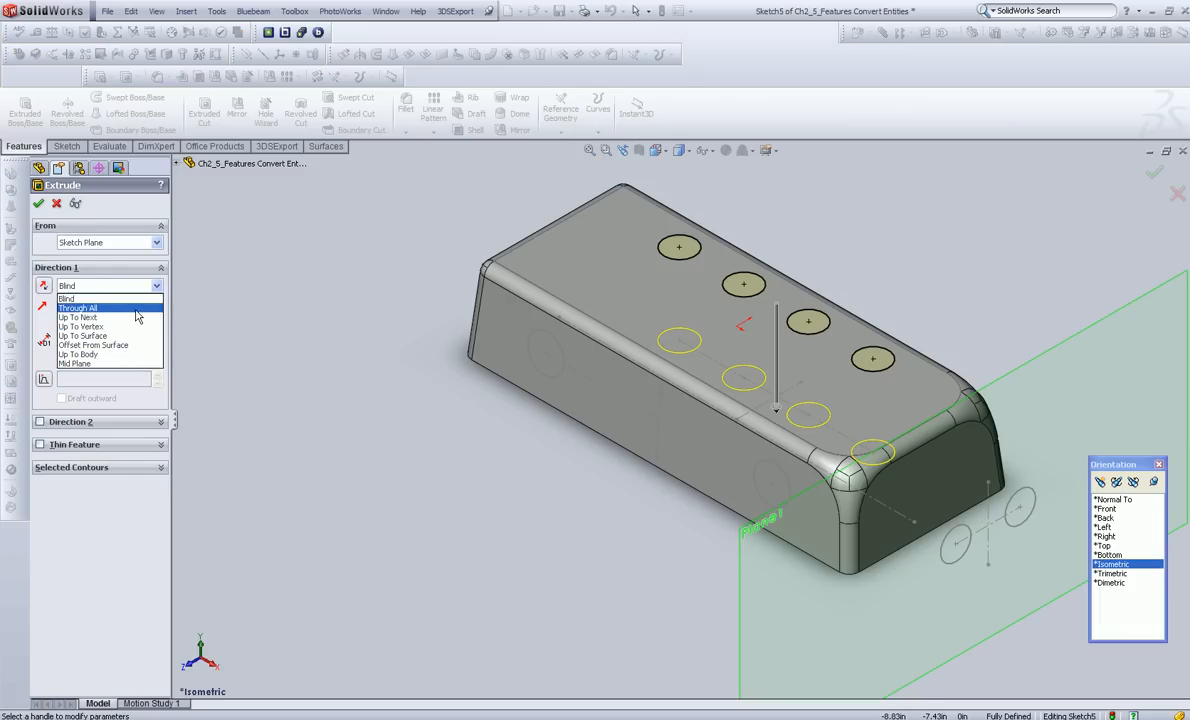
{"action": "left_click", "coordinate": [40, 203]}
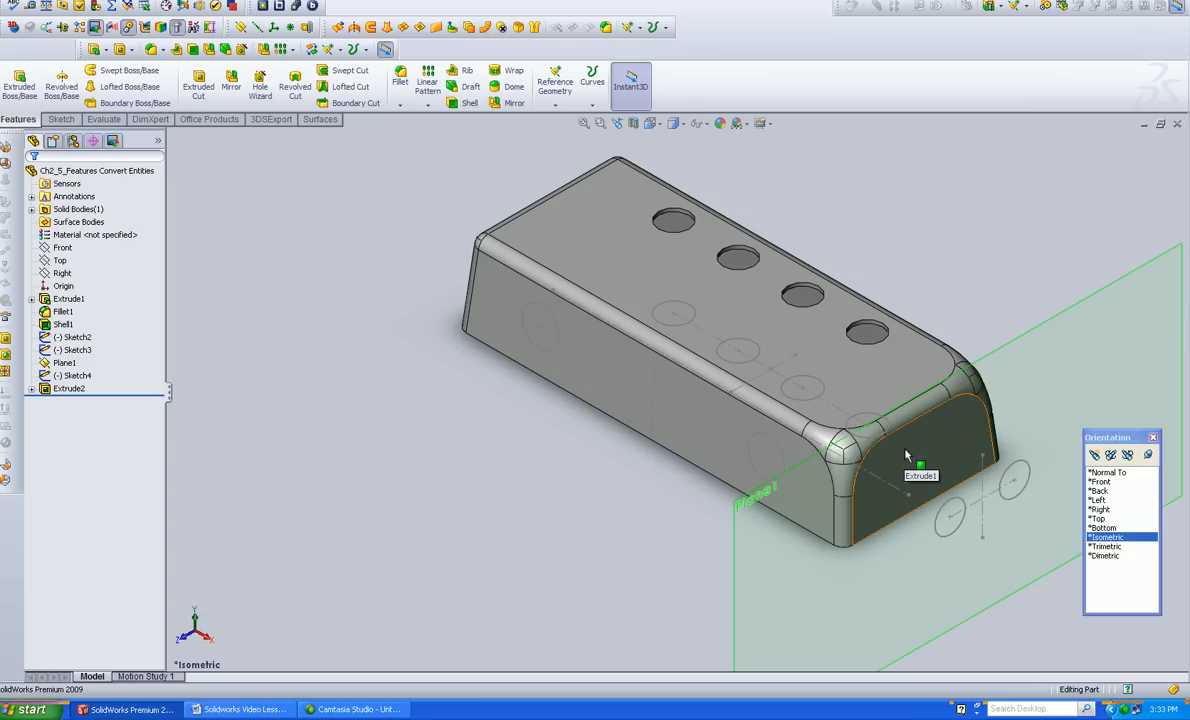
Create Sketch6 on the rounded end face from the existing circle layout, then exit it.
{"action": "left_click", "coordinate": [67, 298]}
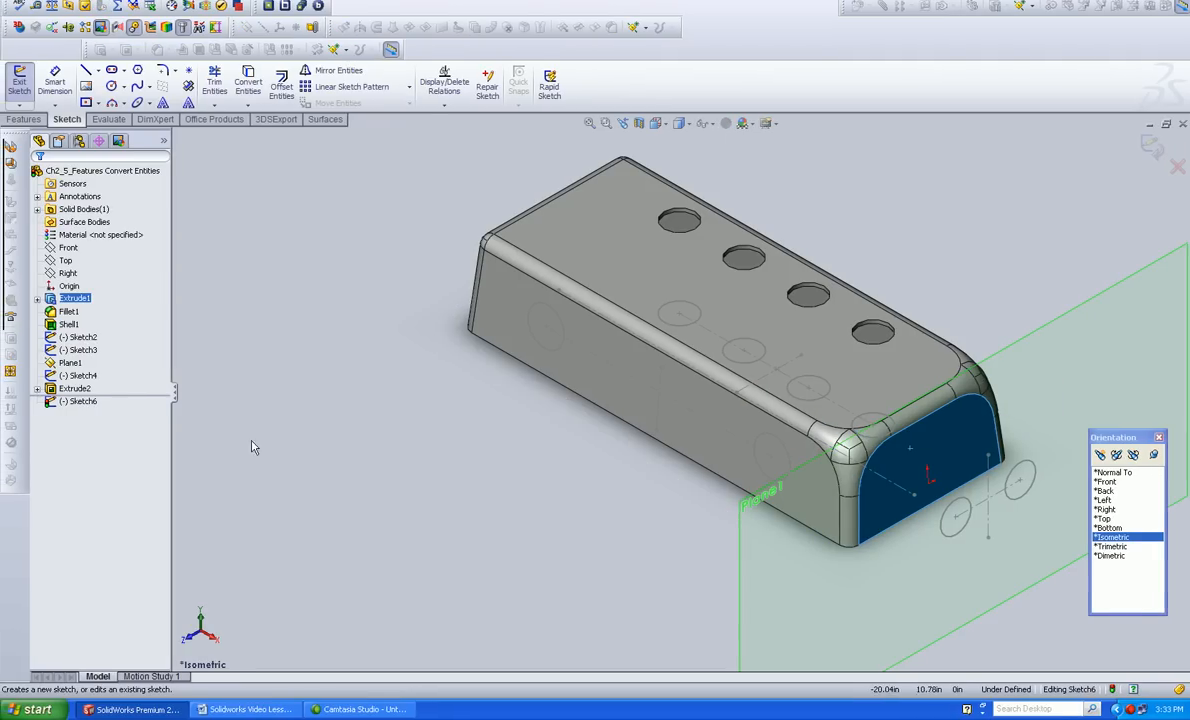
{"action": "left_click", "coordinate": [82, 363]}
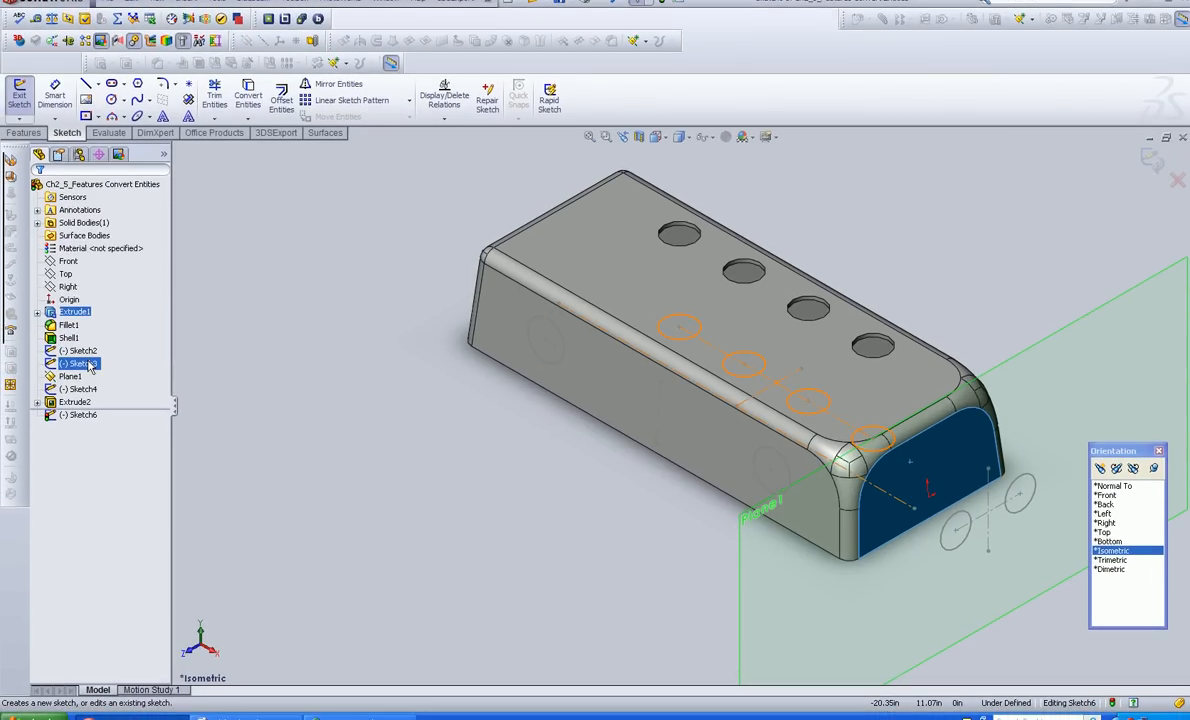
{"action": "left_click", "coordinate": [78, 375]}
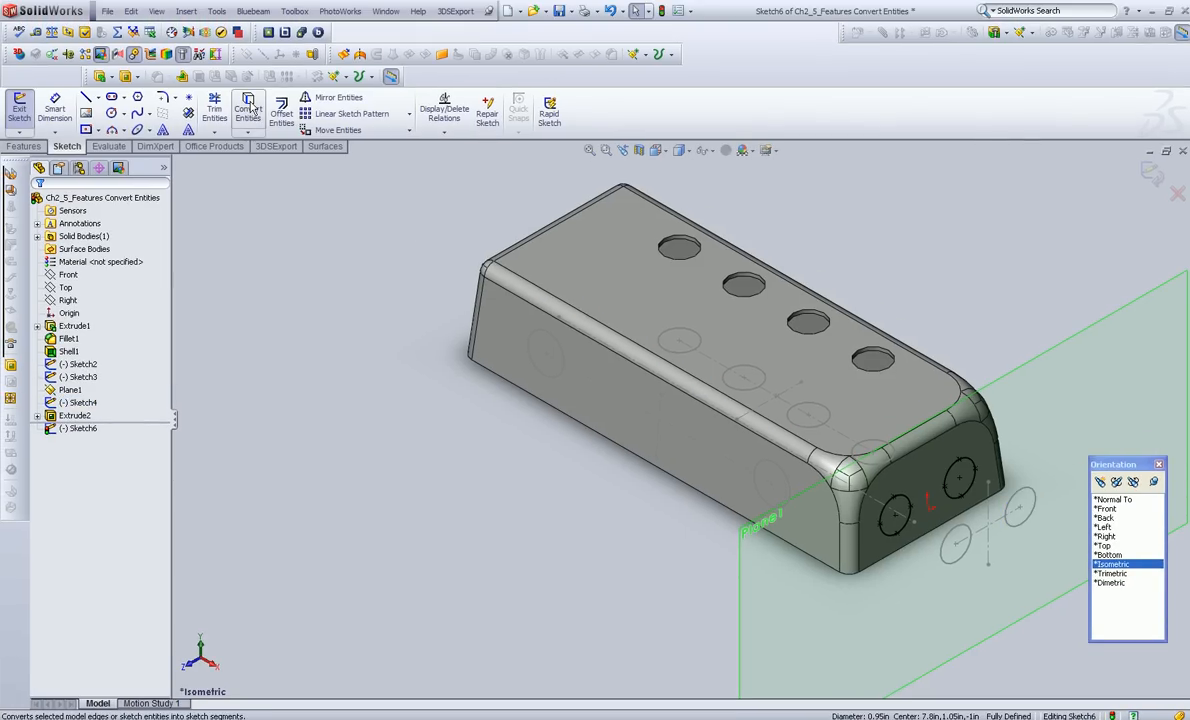
{"action": "left_click", "coordinate": [19, 107]}
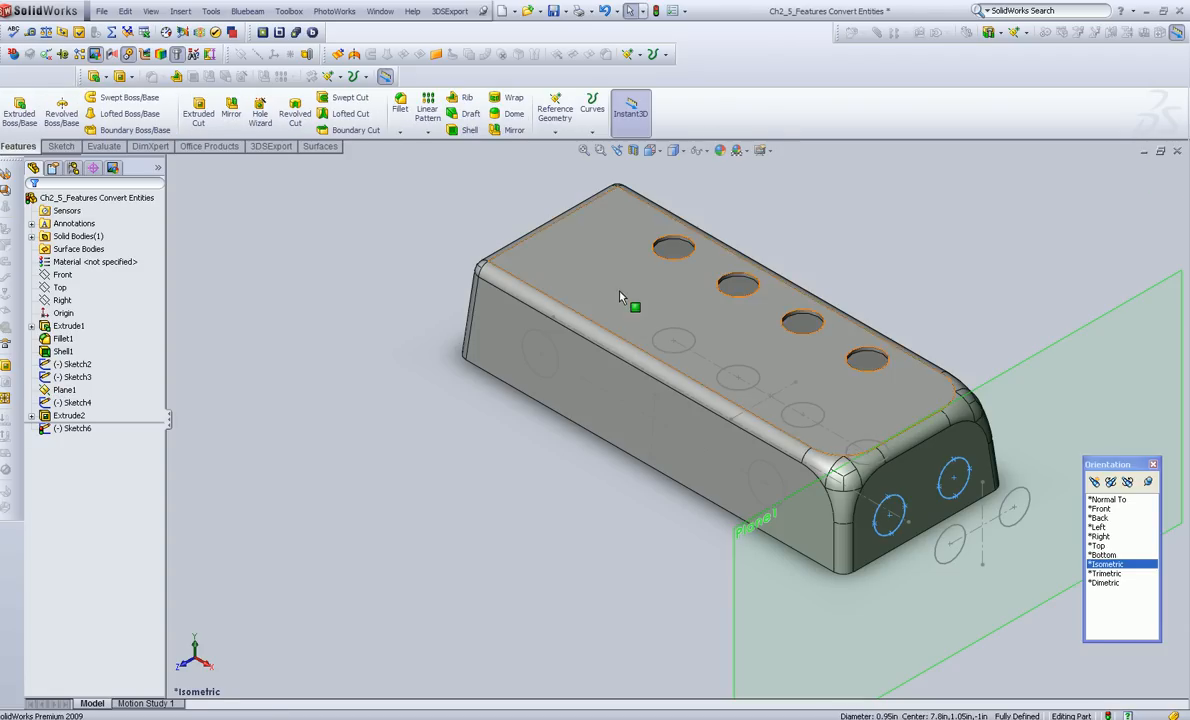
{"action": "left_click", "coordinate": [72, 427]}
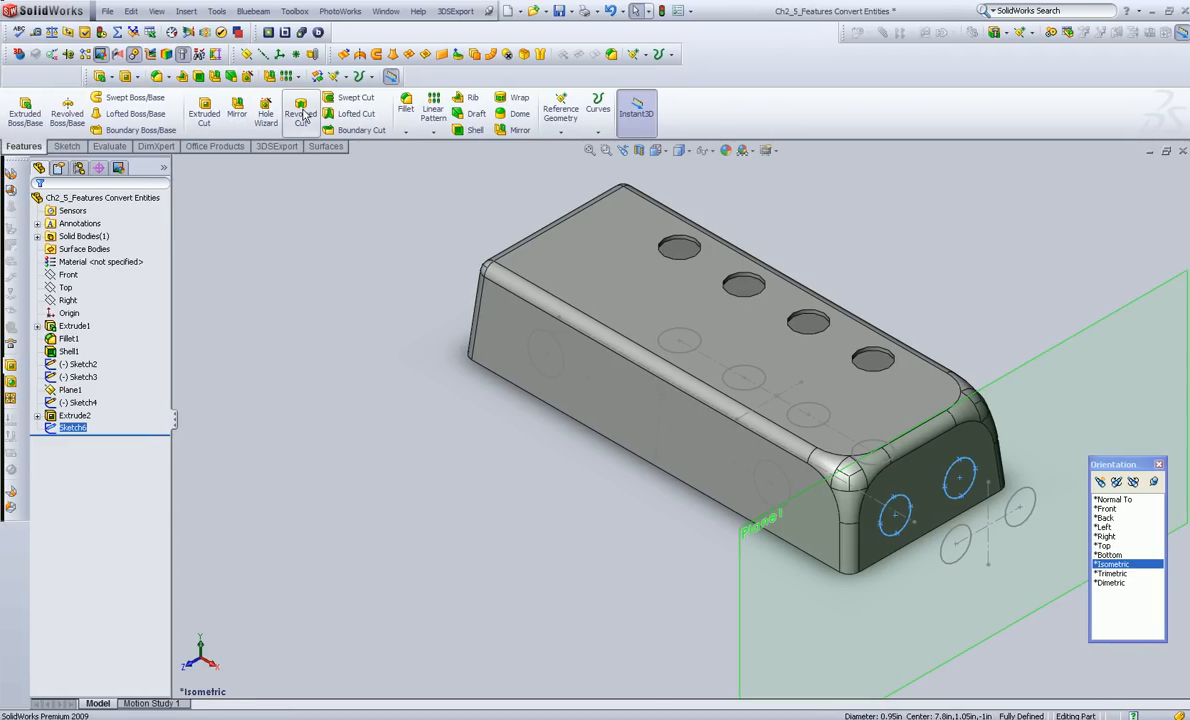
Extrude-cut Sketch6's two circles as Extrude3 and open the cut's right-click options.
{"action": "left_click", "coordinate": [24, 108]}
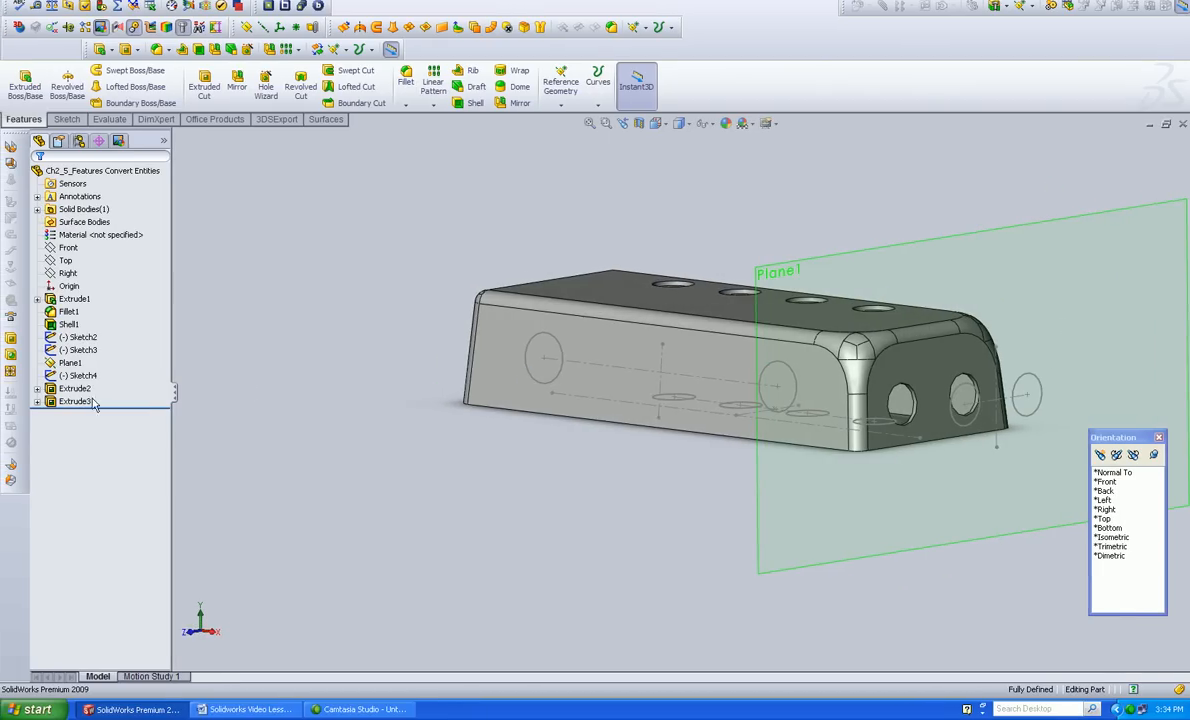
{"action": "right_click", "coordinate": [75, 401]}
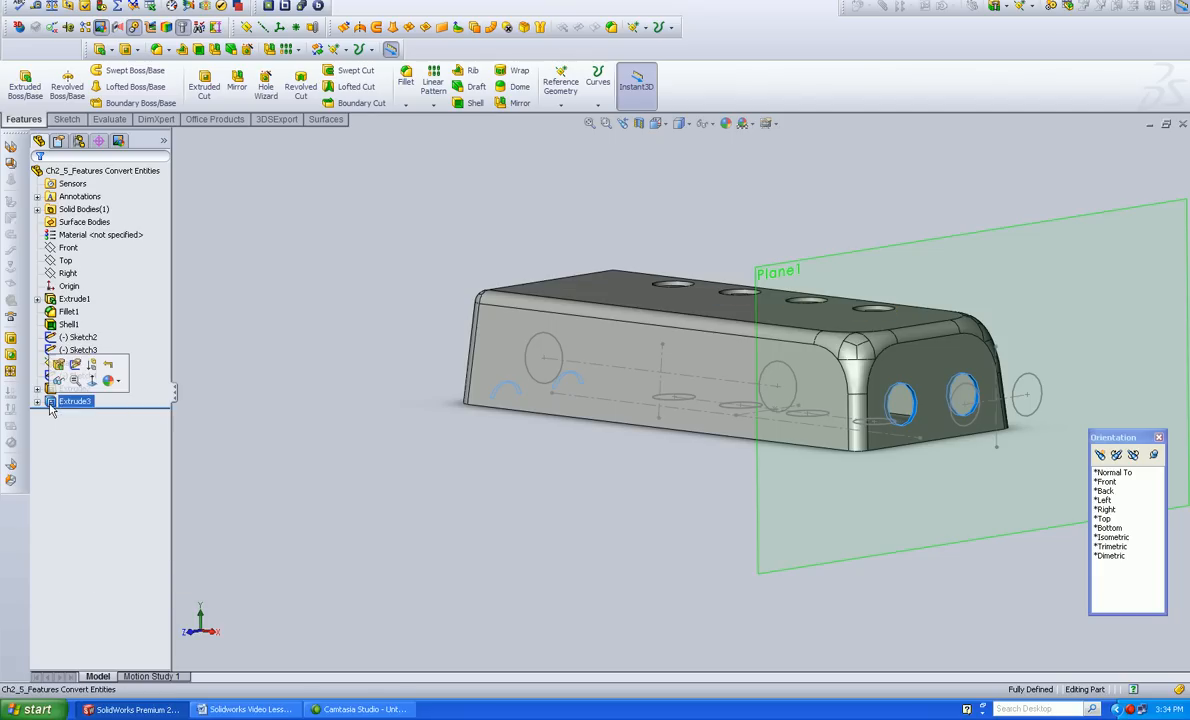
Edit Extrude3 and change its End Condition from Through All to Blind.
{"action": "double_click", "coordinate": [75, 400]}
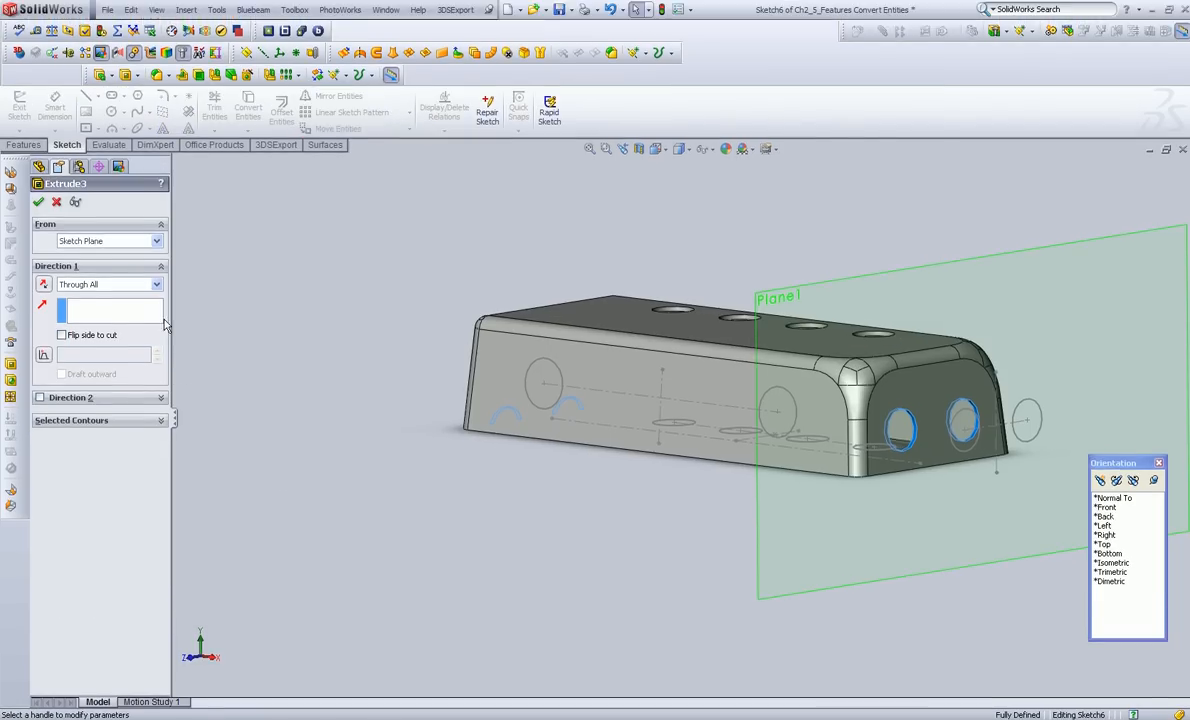
{"action": "left_click", "coordinate": [155, 285]}
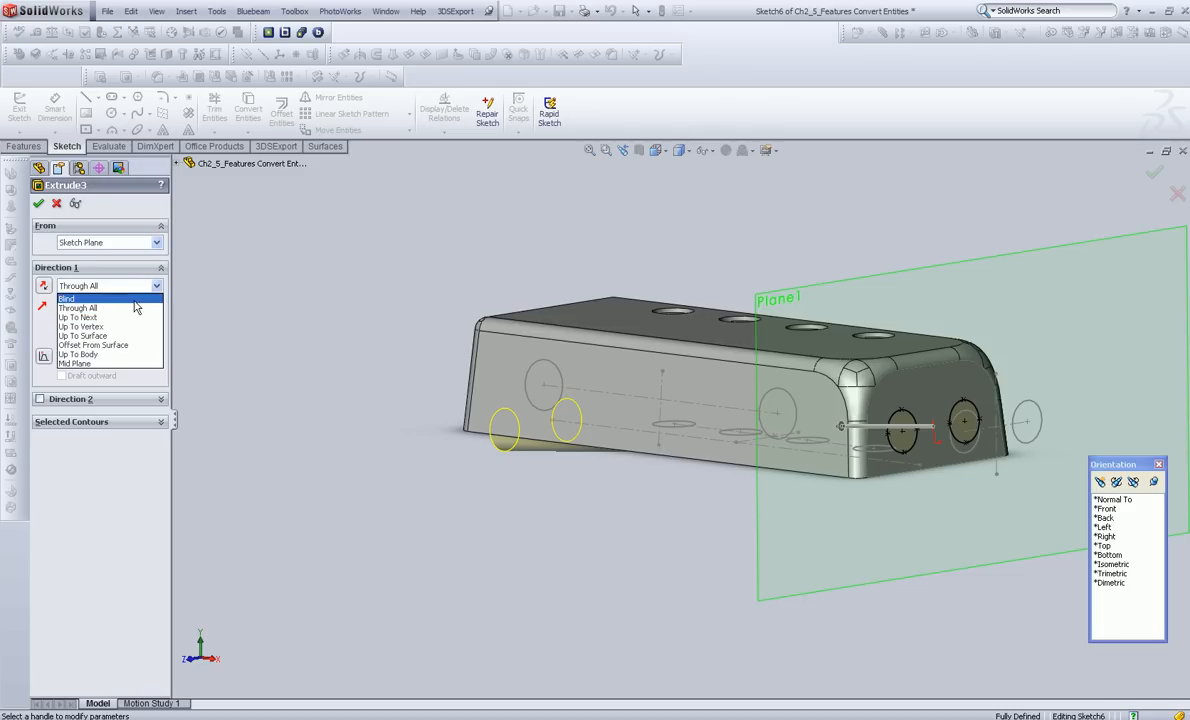
{"action": "left_click", "coordinate": [66, 298]}
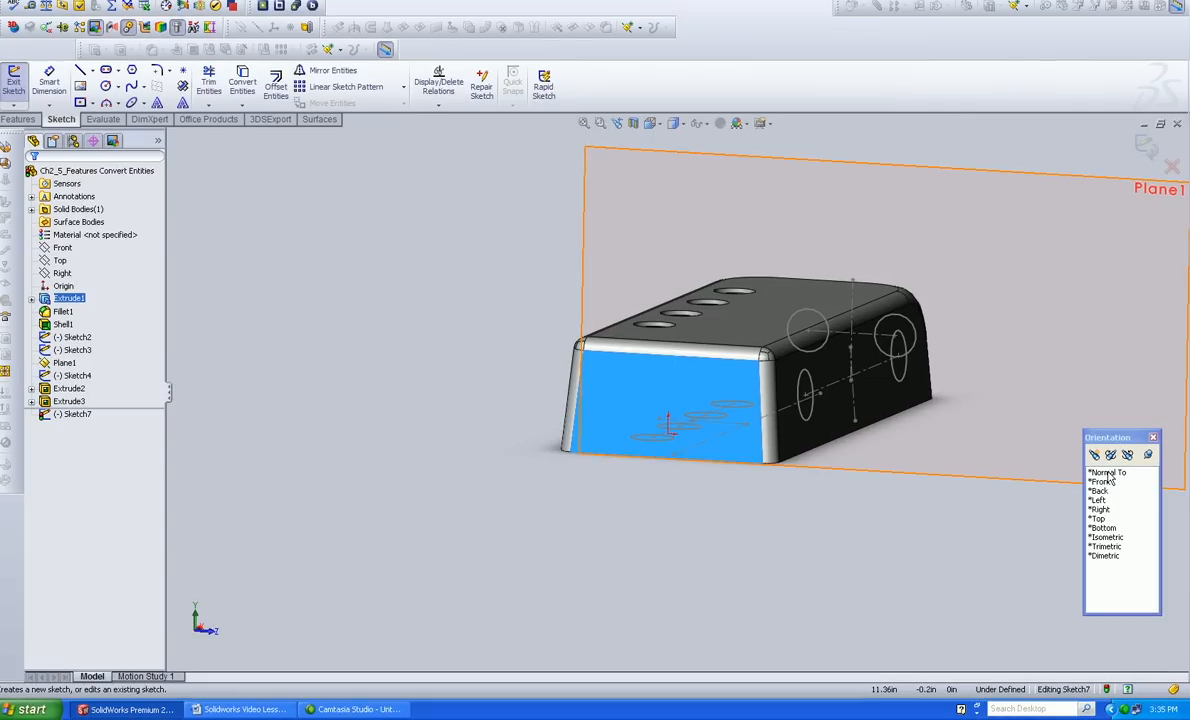
Reorient the box view after discarding the unused side-face sketch.
{"action": "left_click", "coordinate": [1108, 472]}
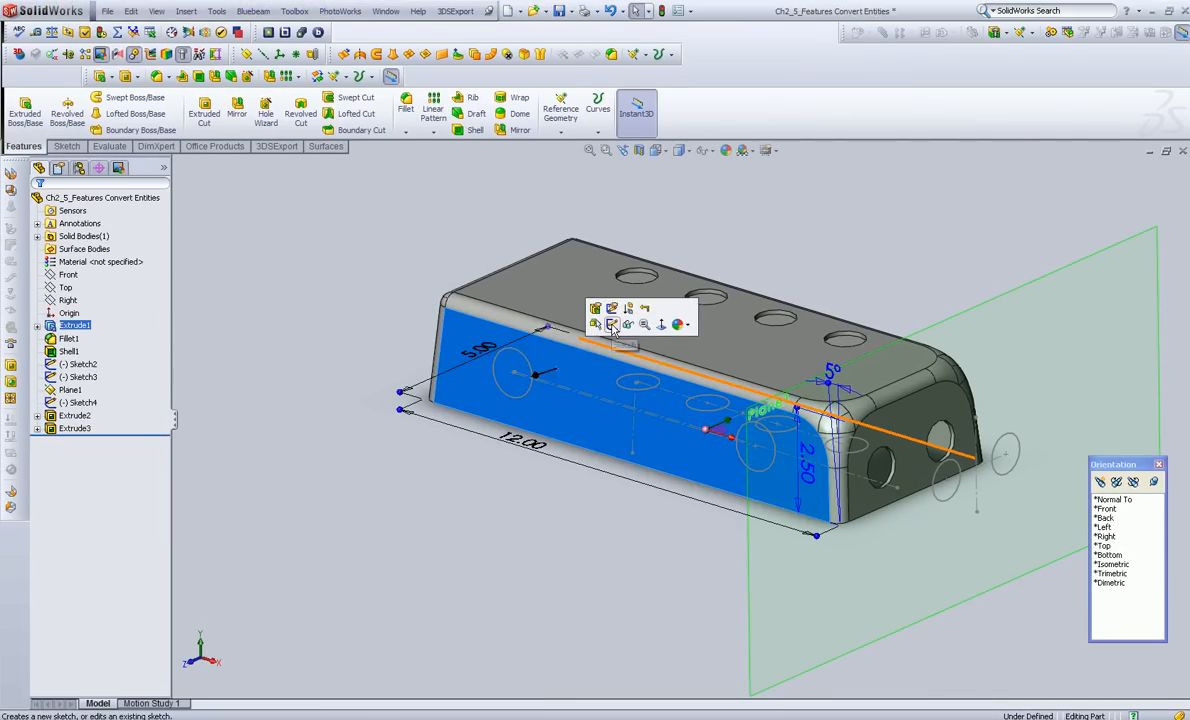
Sketch two converted circles on the side face and cut them Blind 0.100 in deep.
{"action": "left_click", "coordinate": [612, 325]}
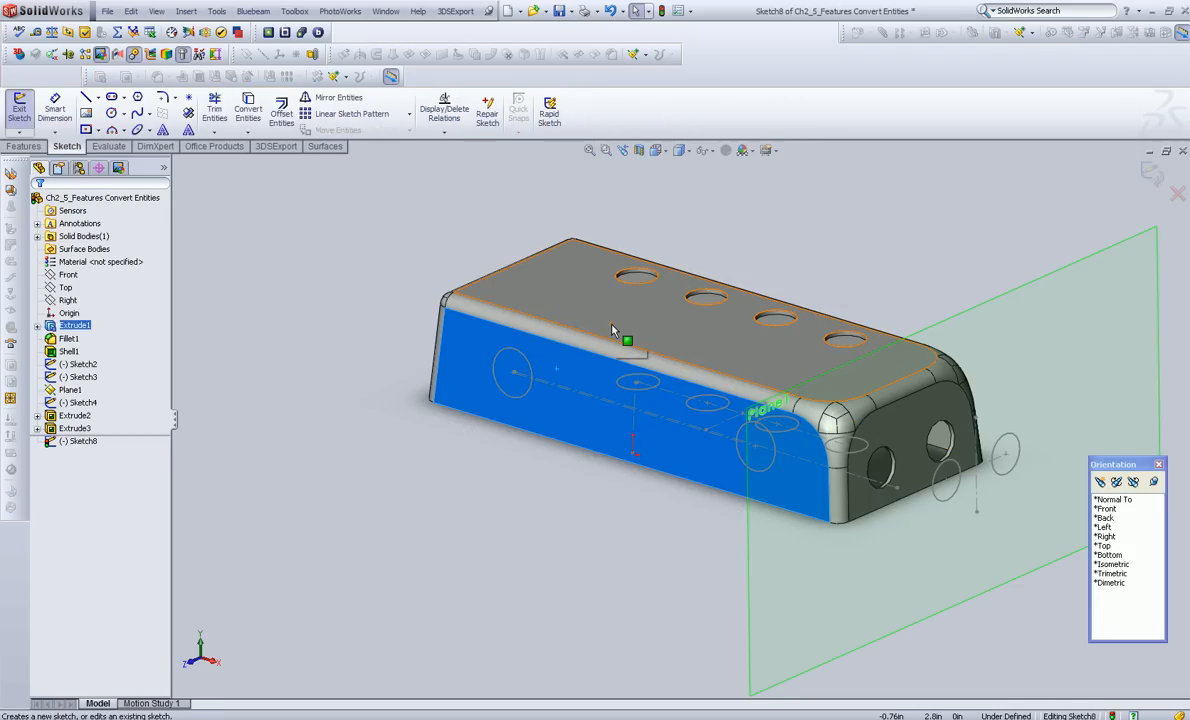
{"action": "left_click", "coordinate": [82, 354]}
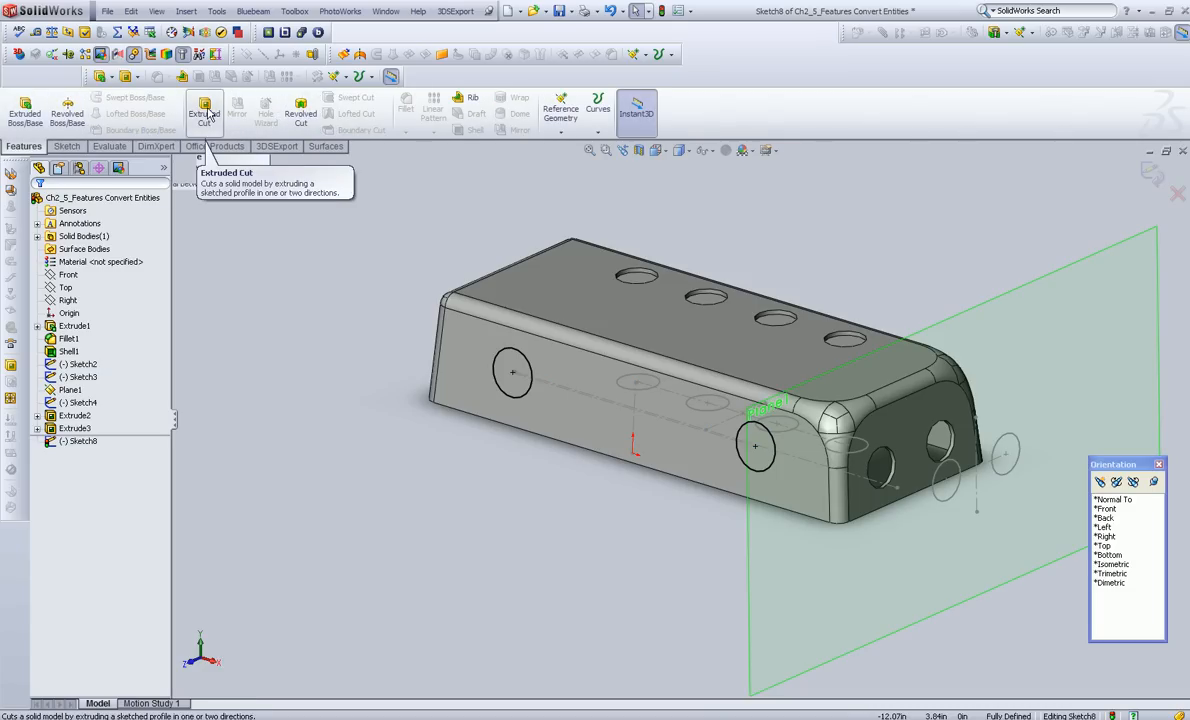
{"action": "left_click", "coordinate": [204, 112]}
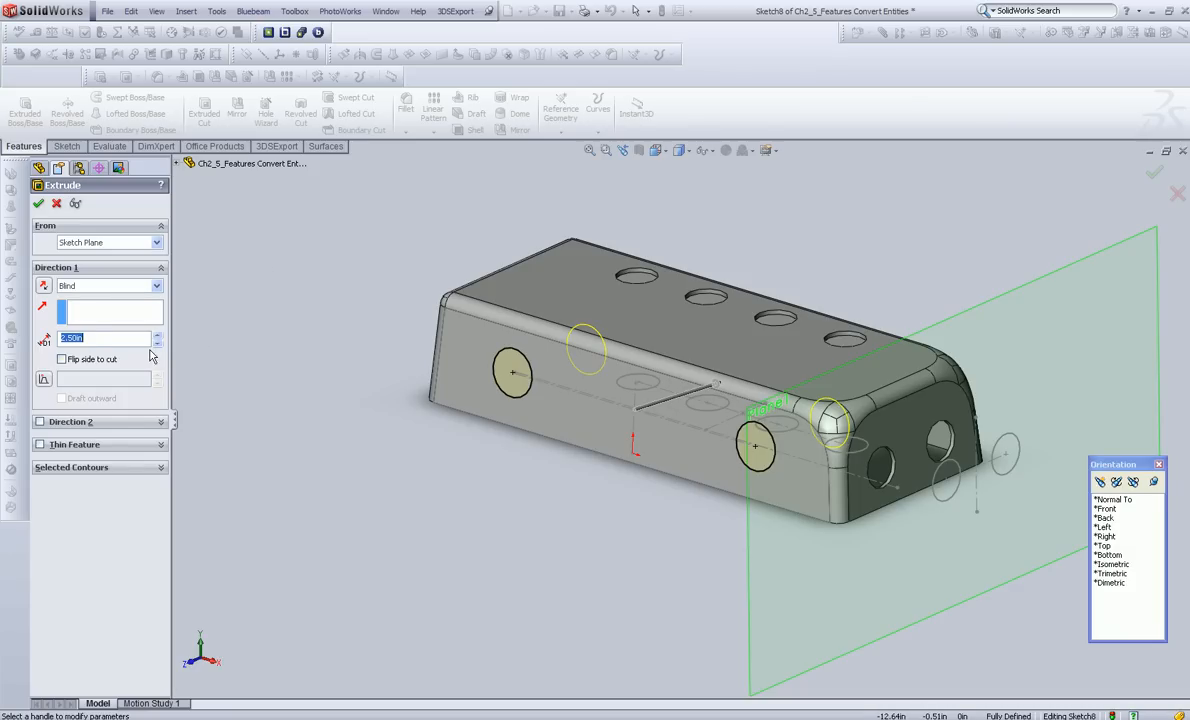
{"action": "type", "text": ".100"}
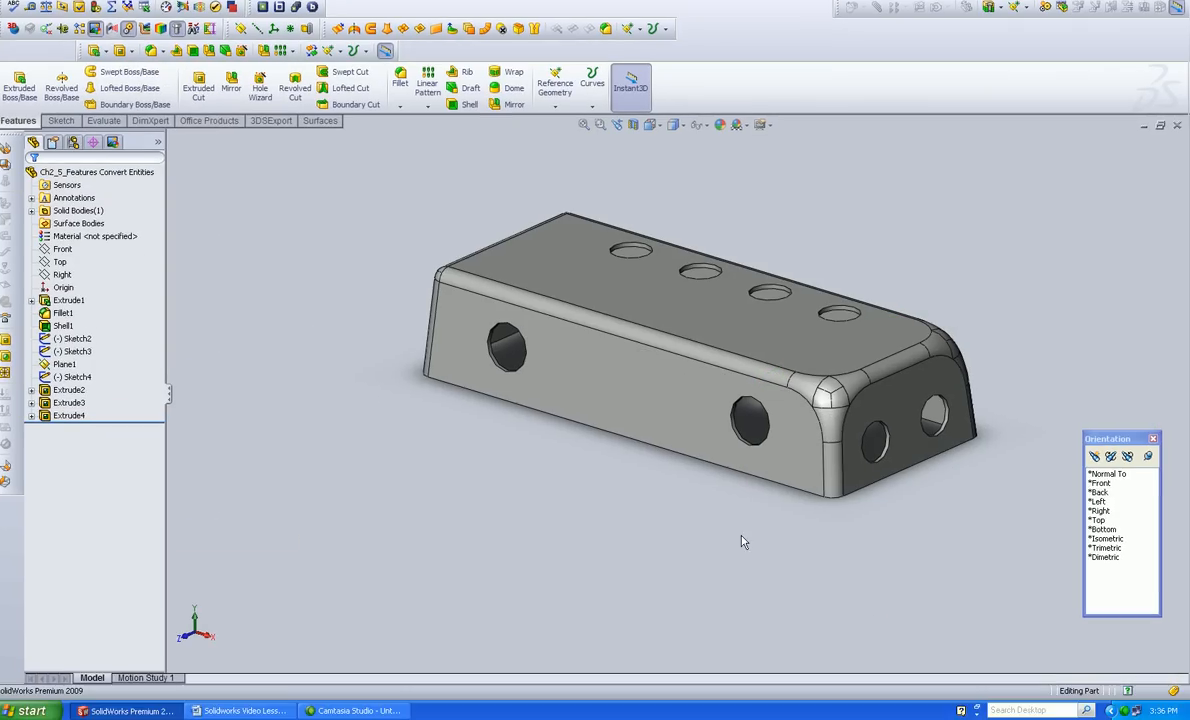
{"action": "left_click", "coordinate": [1106, 537]}
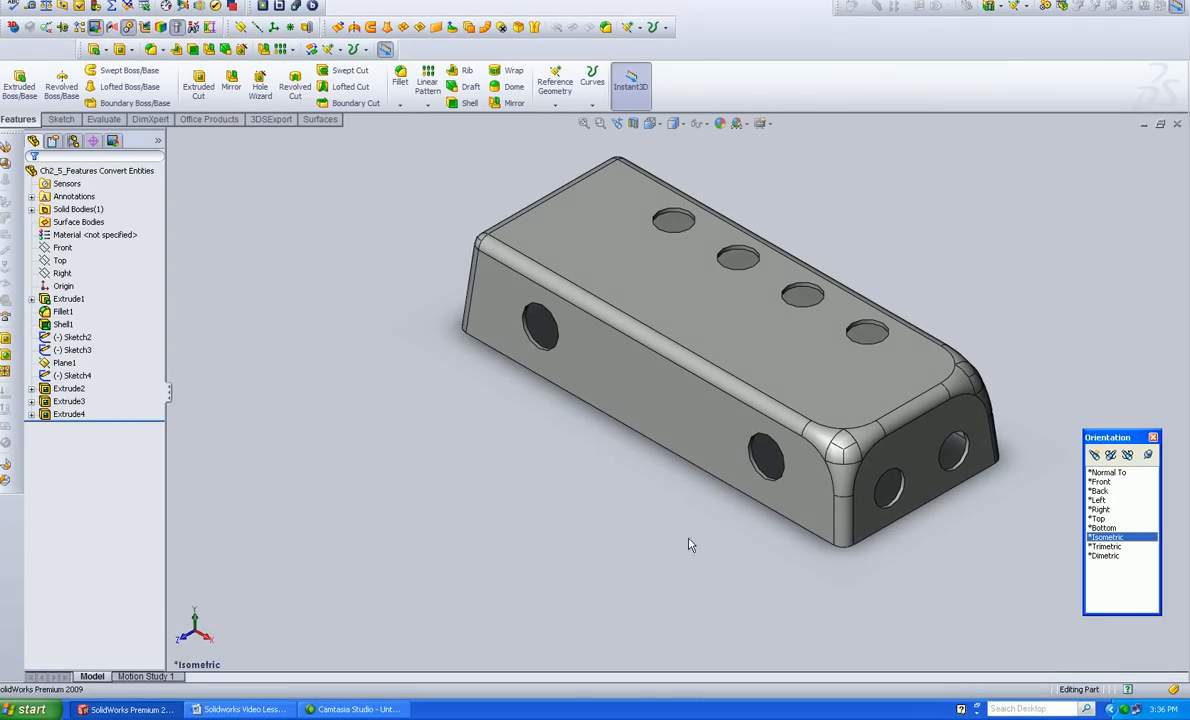